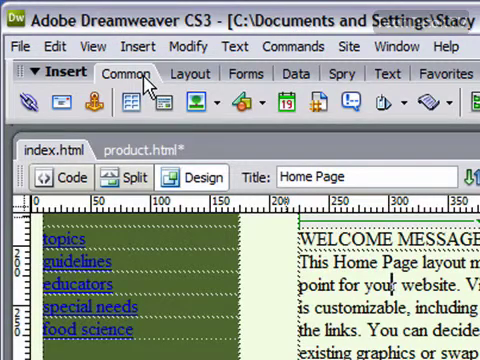
mouse_move(164, 128)
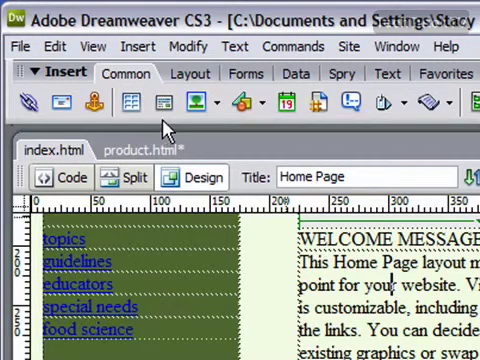
mouse_move(160, 104)
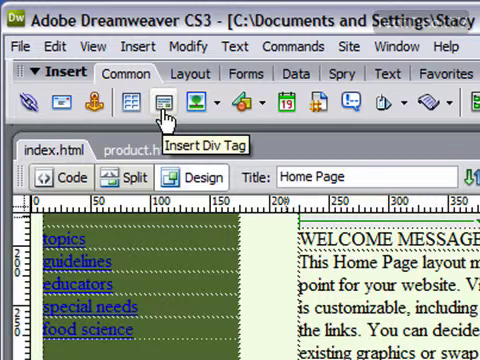
mouse_move(192, 104)
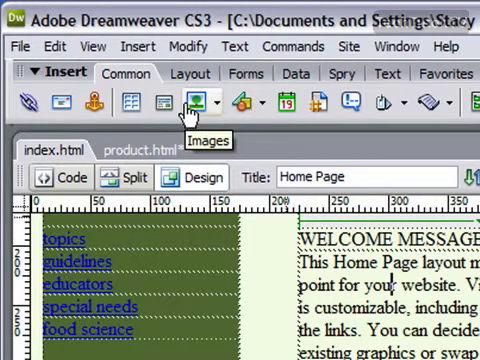
Step: Switch the Insert bar from the Common objects to the Layout objects
click(184, 72)
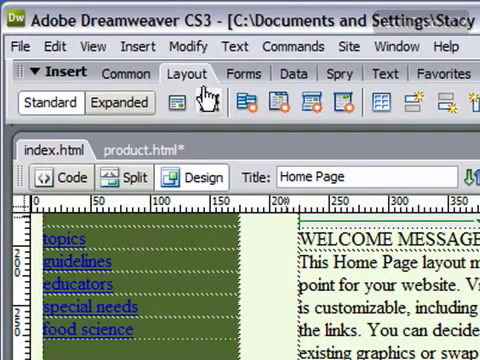
mouse_move(284, 102)
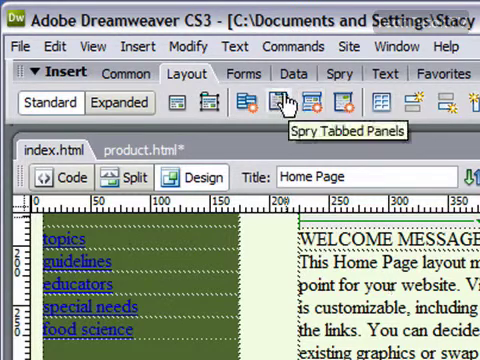
Step: Show the Forms insert objects, then the Data insert objects
click(240, 72)
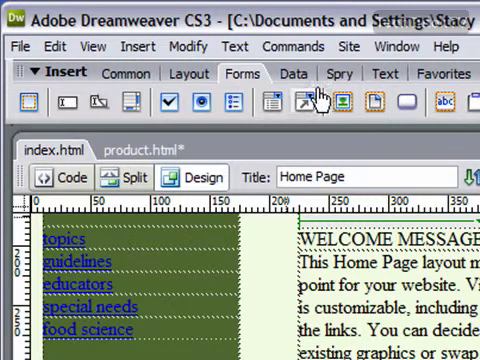
click(292, 72)
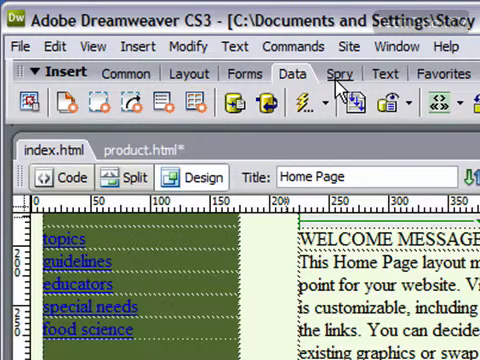
Step: Show the Spry widget insert objects
click(332, 72)
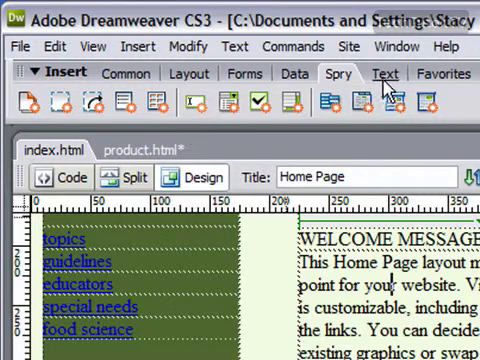
Step: Show the next Insert bar group, ending on the empty Favorites category
click(382, 72)
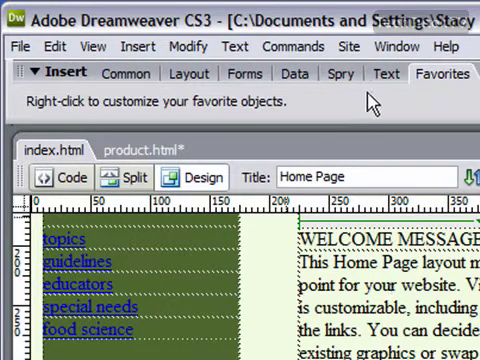
mouse_move(364, 100)
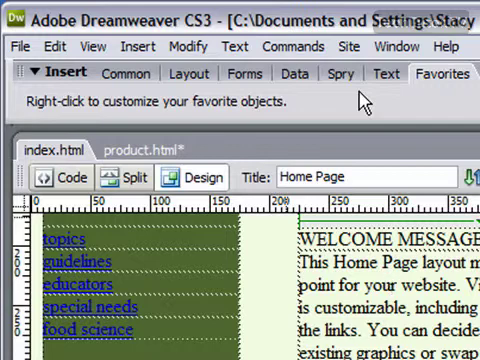